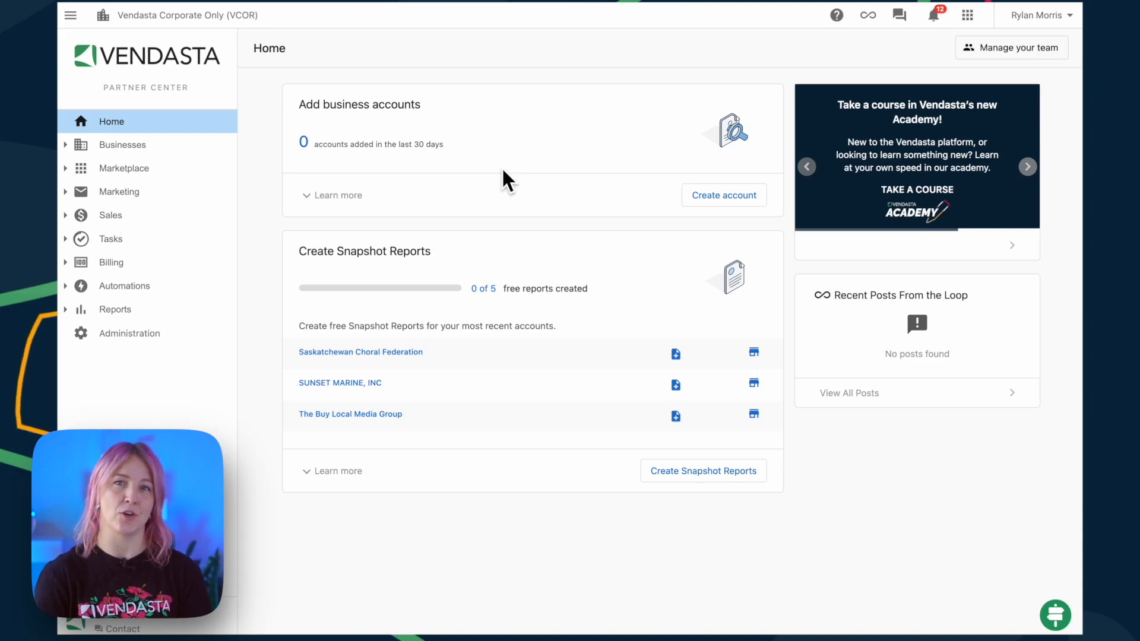
mouse_move(408, 223)
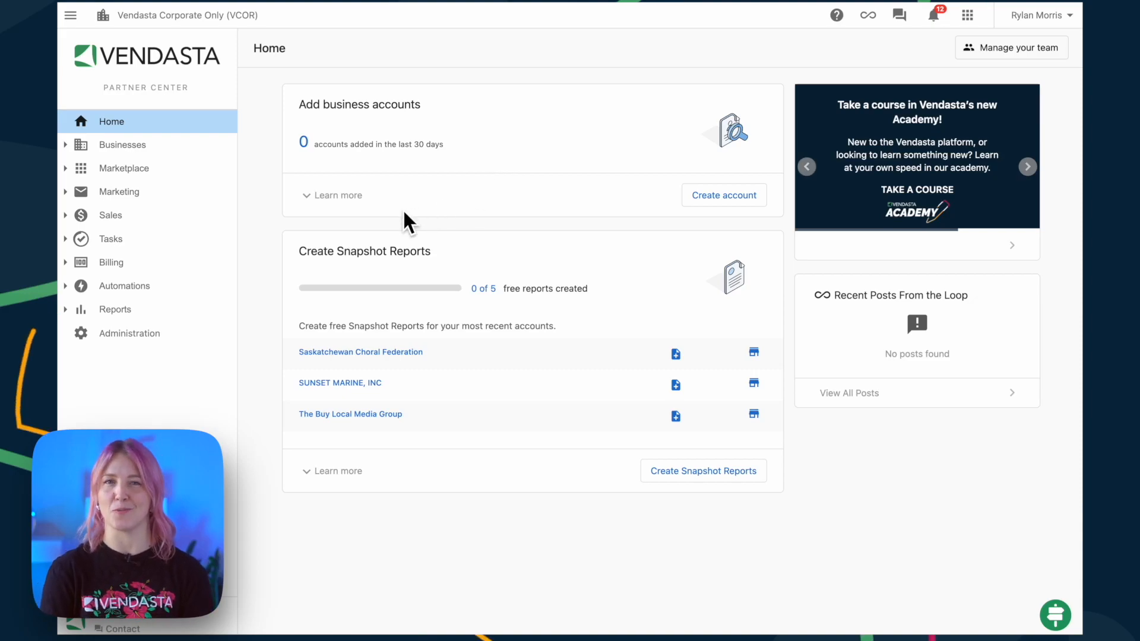
Step: Expand the Marketplace section in the left navigation to show its submenu
click(124, 167)
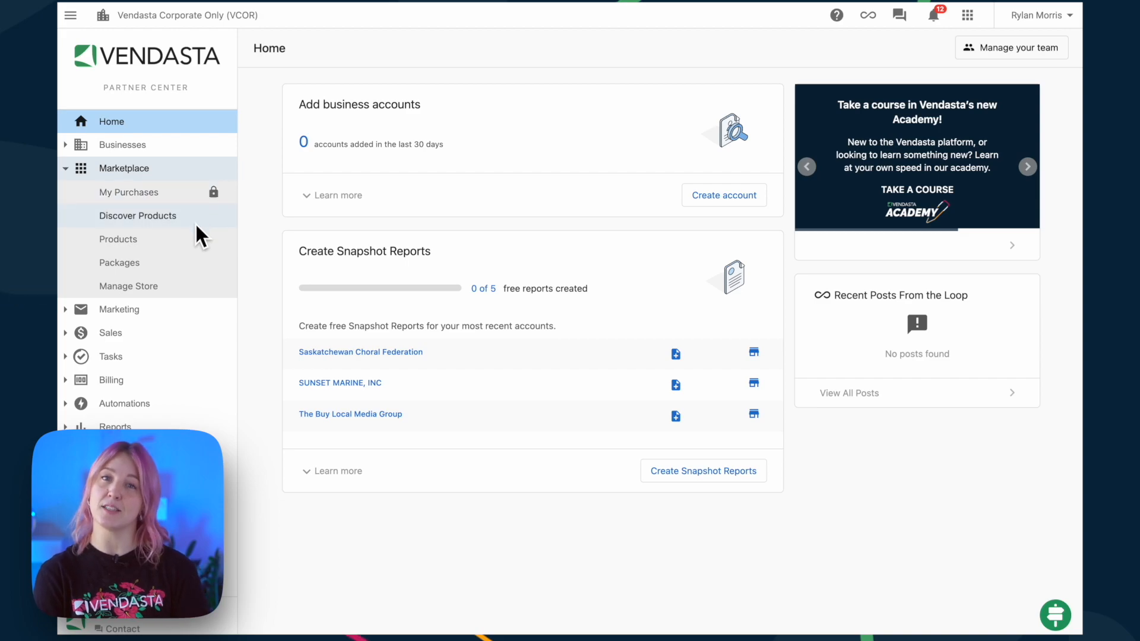
Step: Go to Packages and view the Business App Pro package with five products, $117.00 wholesale
click(119, 263)
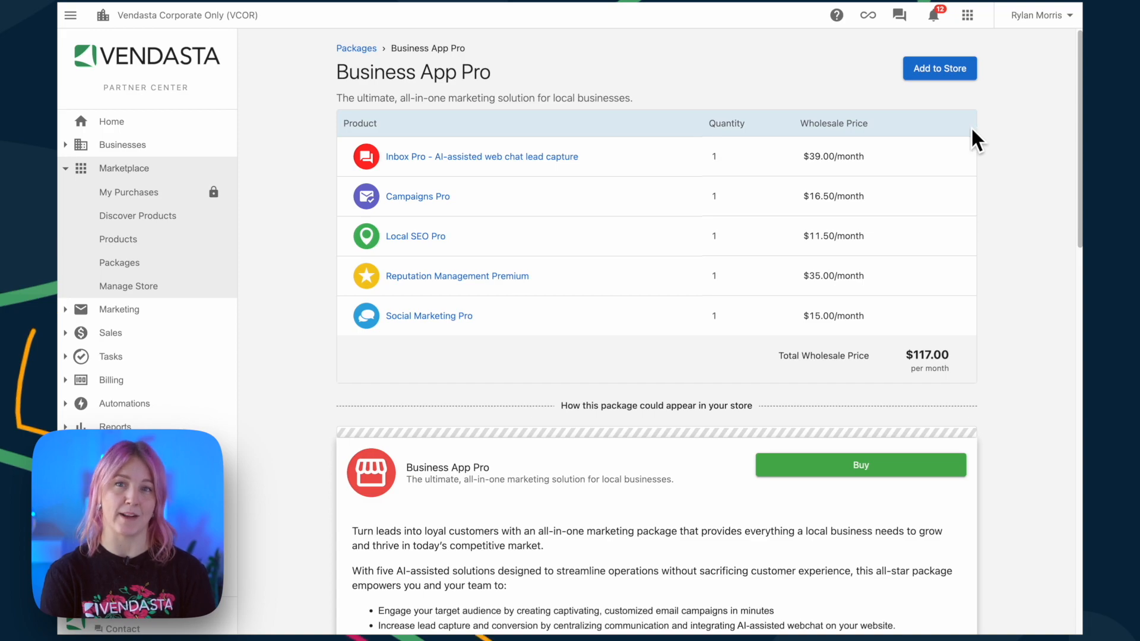
mouse_move(383, 267)
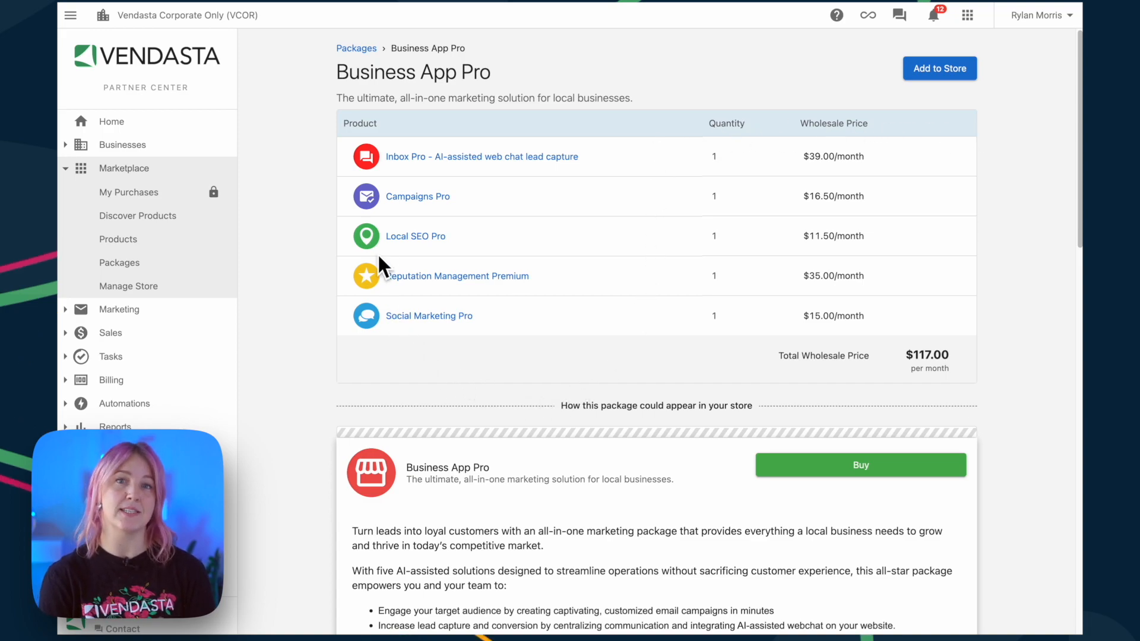
mouse_move(433, 222)
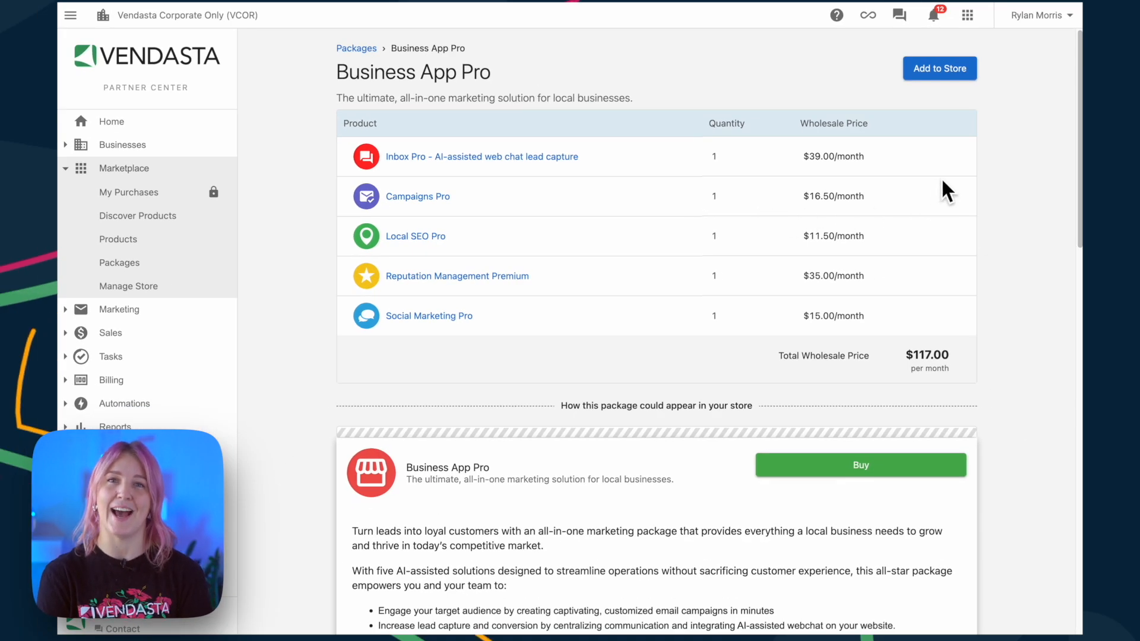
Step: Add Business App Pro to the Cloud Fire market store, save and publish, and dismiss the copying notice
click(940, 67)
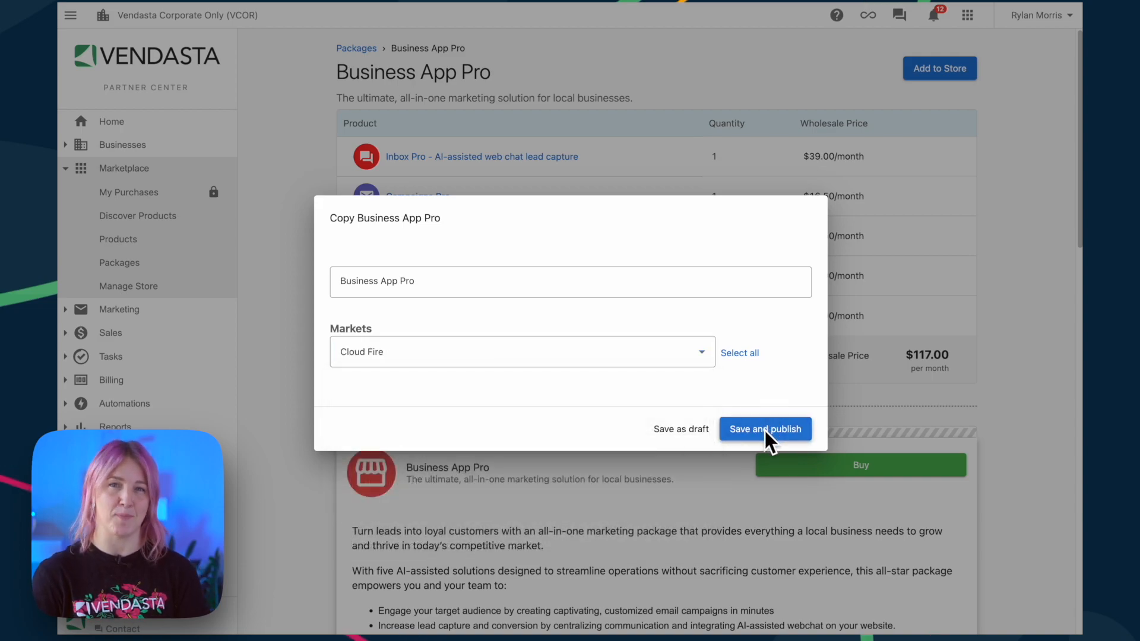
click(764, 429)
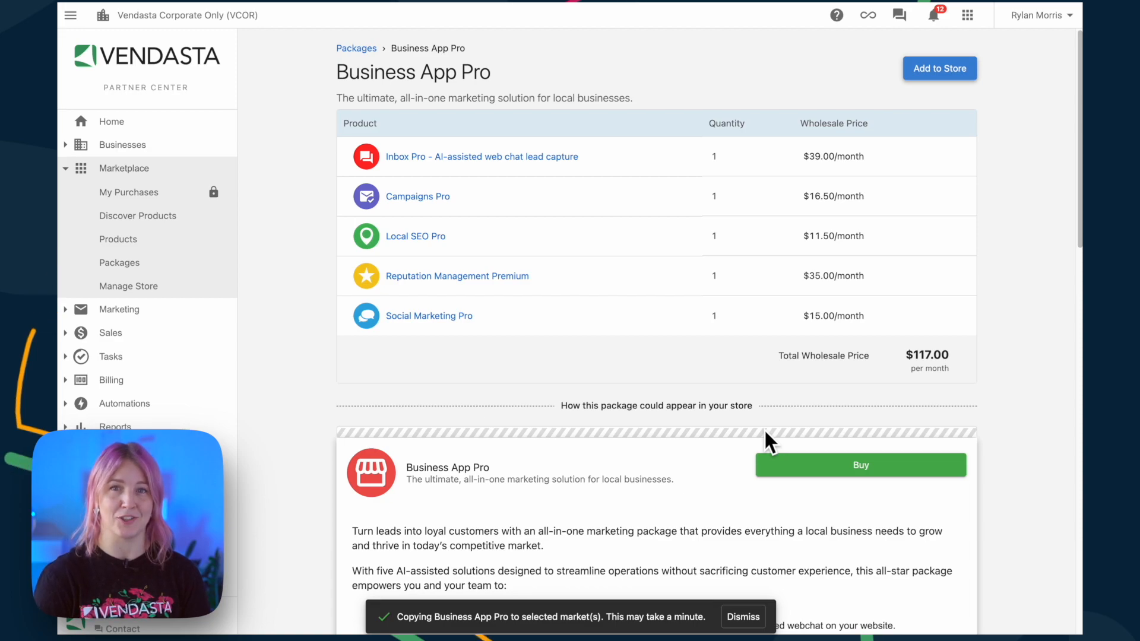
click(742, 617)
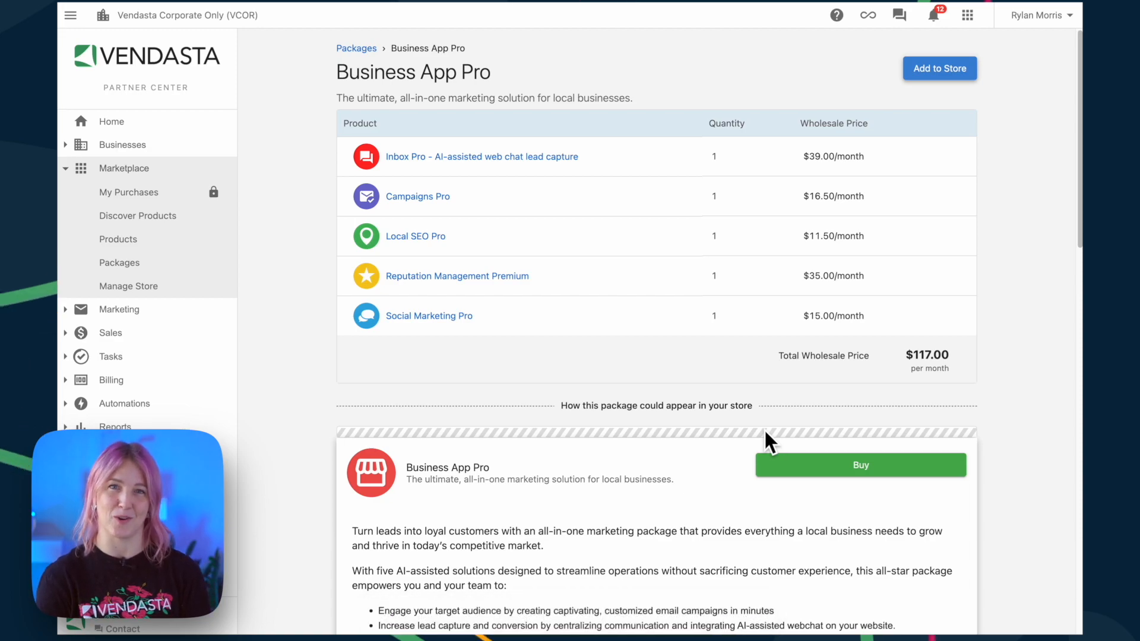
mouse_move(180, 169)
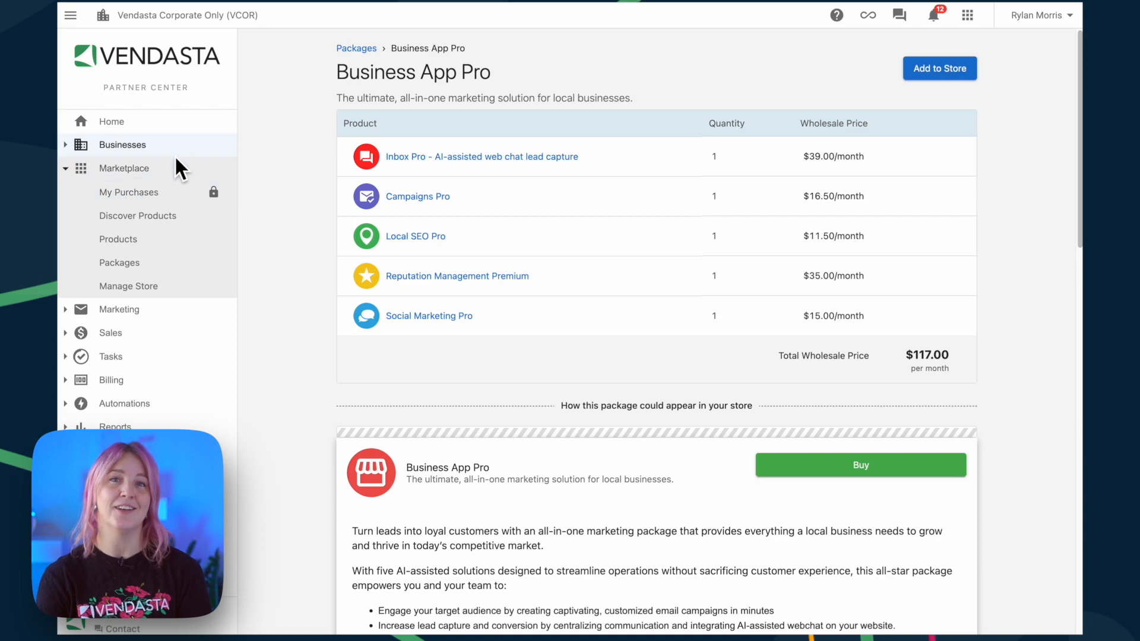
Step: From Businesses > Accounts, enter SUNSET MARINE, INC and start ordering products for it
click(123, 144)
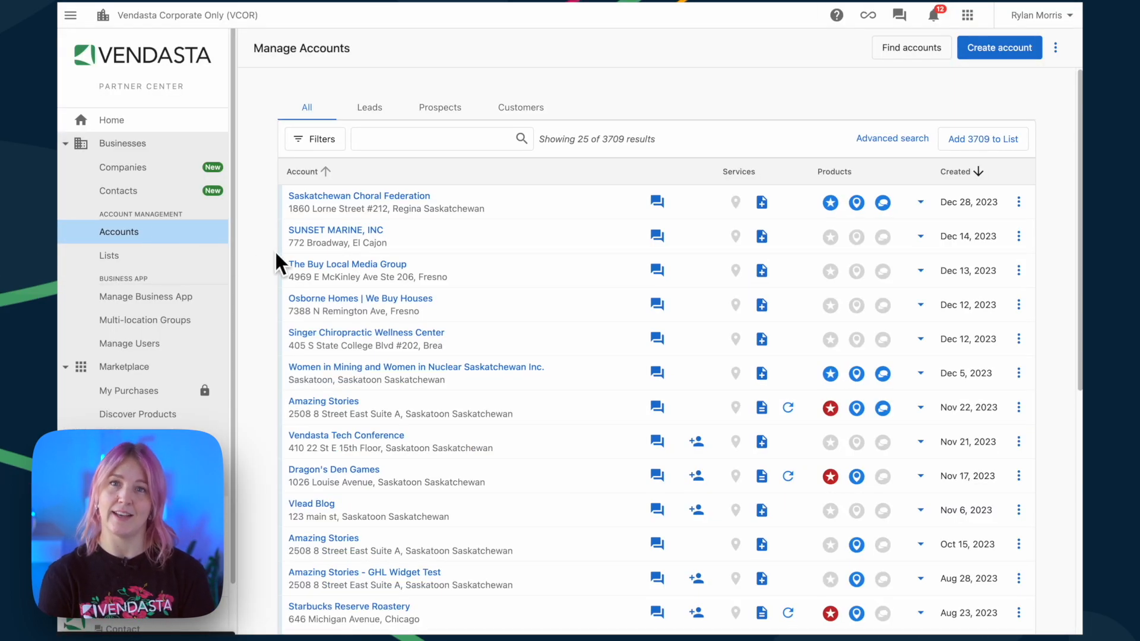
click(335, 229)
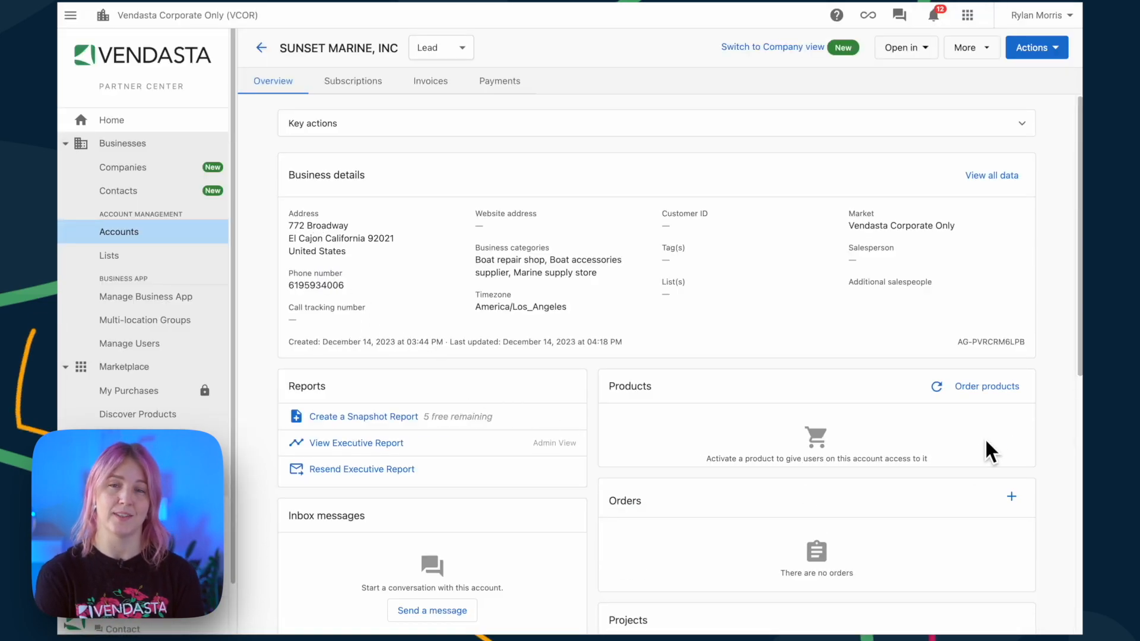
click(987, 386)
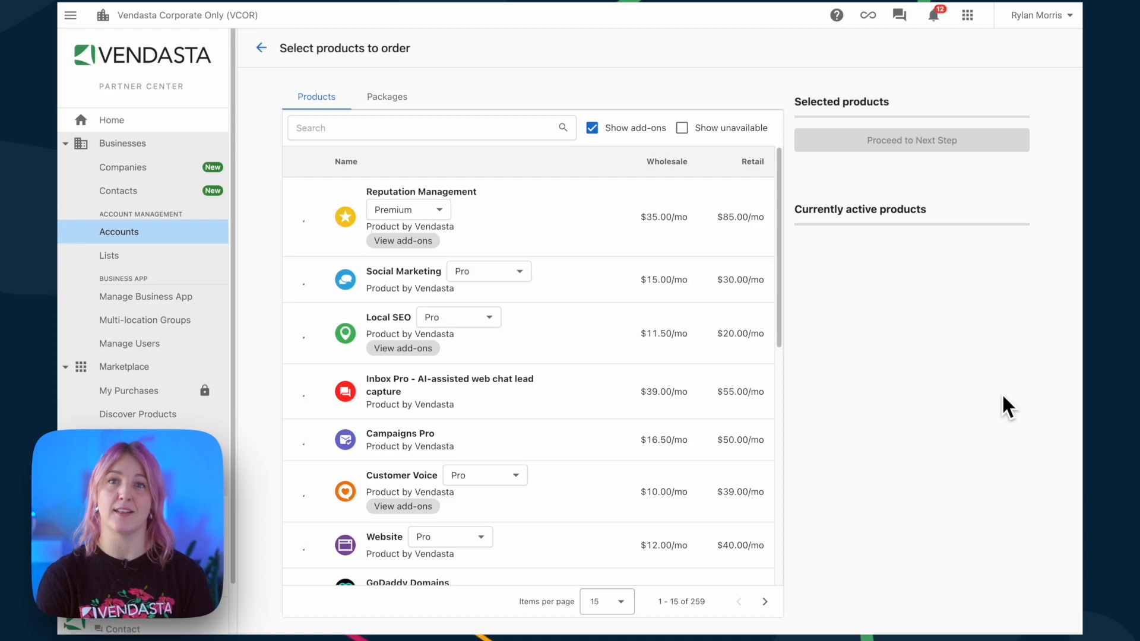
Step: Select the Business App Pro package and proceed to the Confirm Order screen at $240.00 retail
click(388, 96)
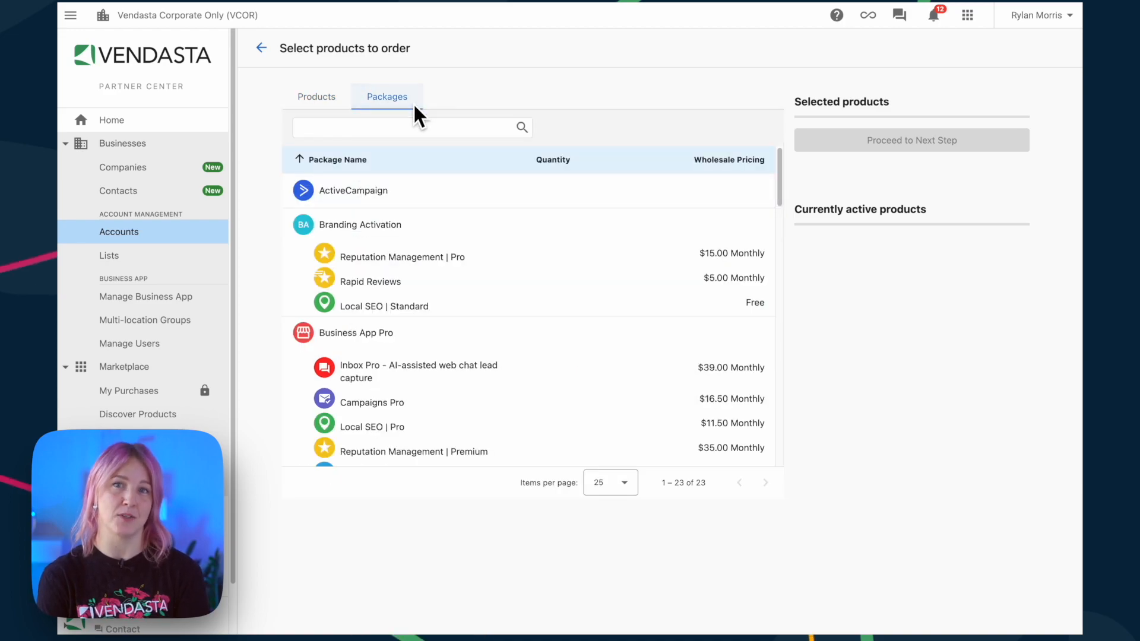
mouse_move(383, 344)
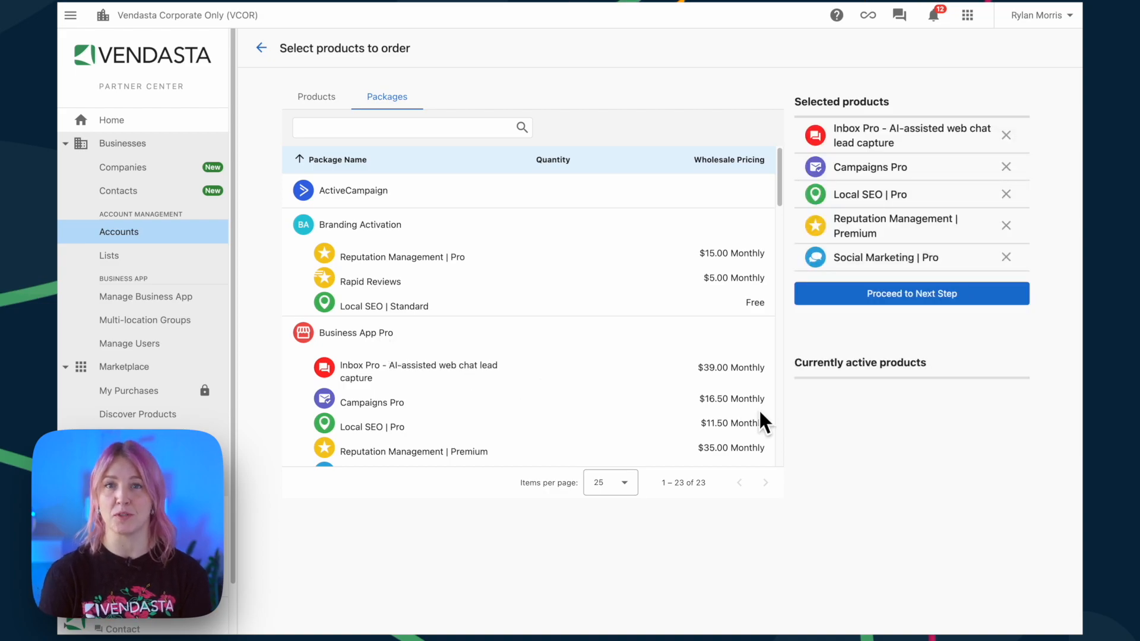
click(911, 293)
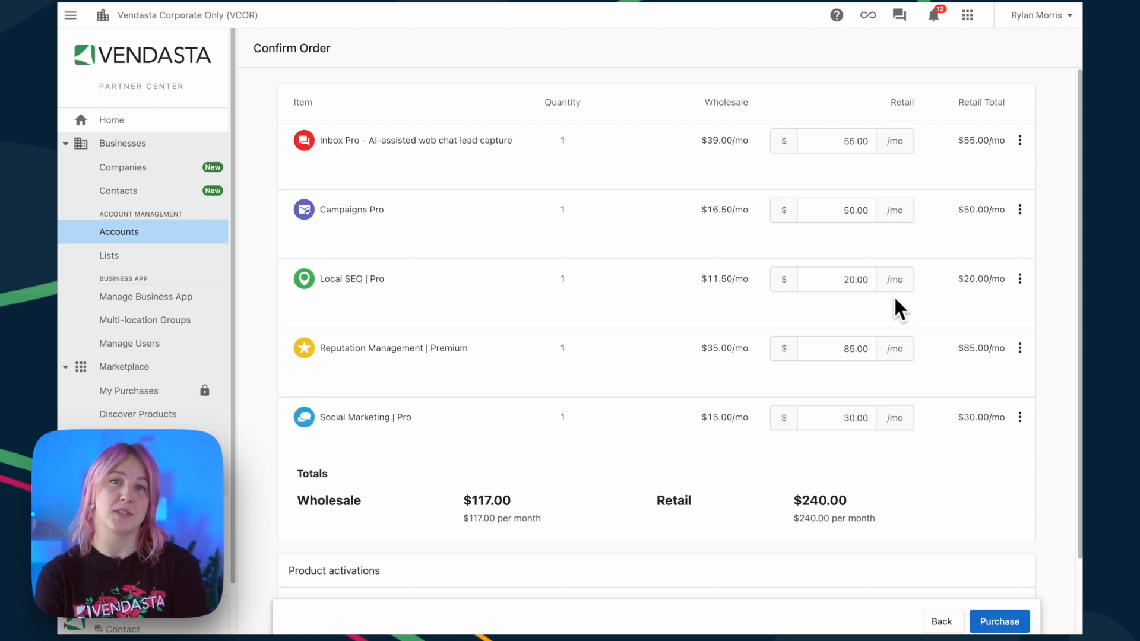
Step: Purchase the five Business App Pro products so they become active on SUNSET MARINE, INC
click(999, 621)
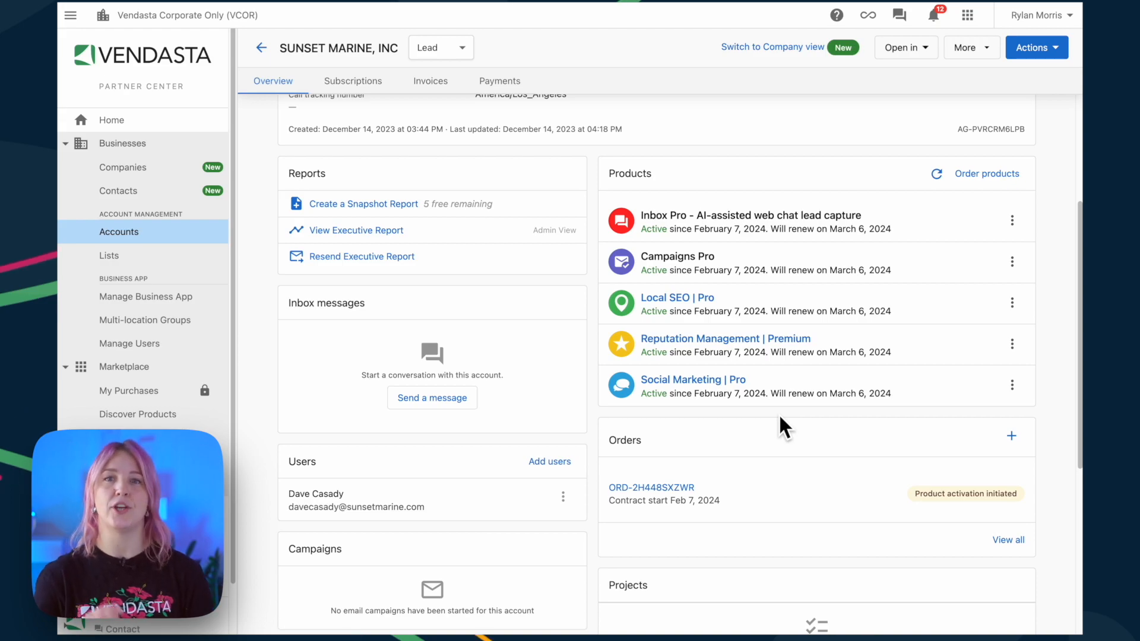
mouse_move(144, 319)
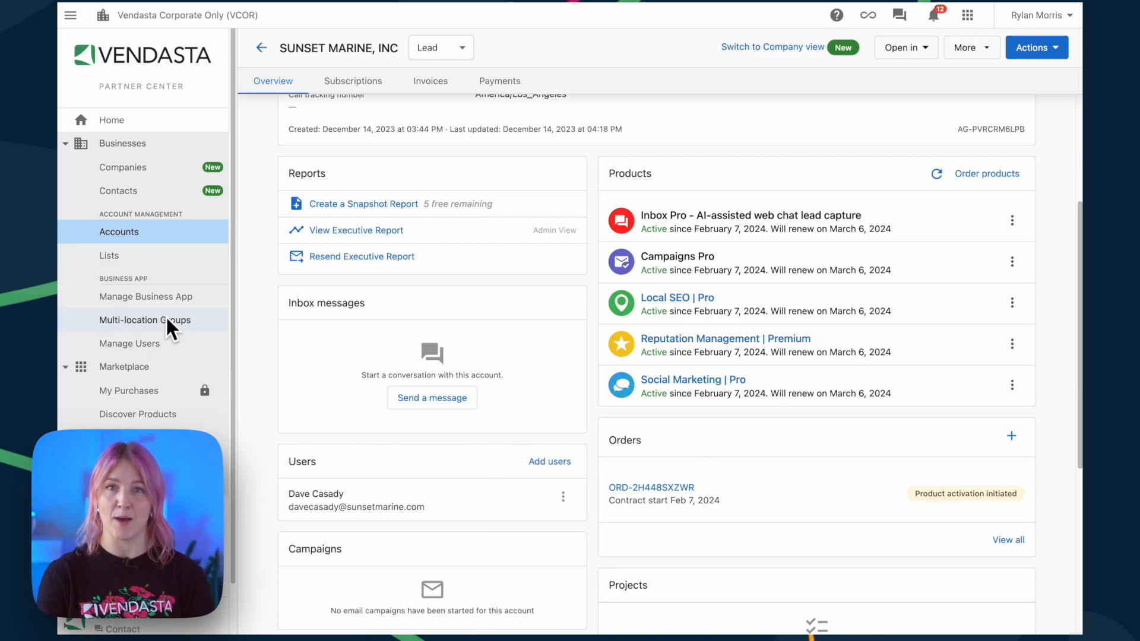
mouse_move(180, 316)
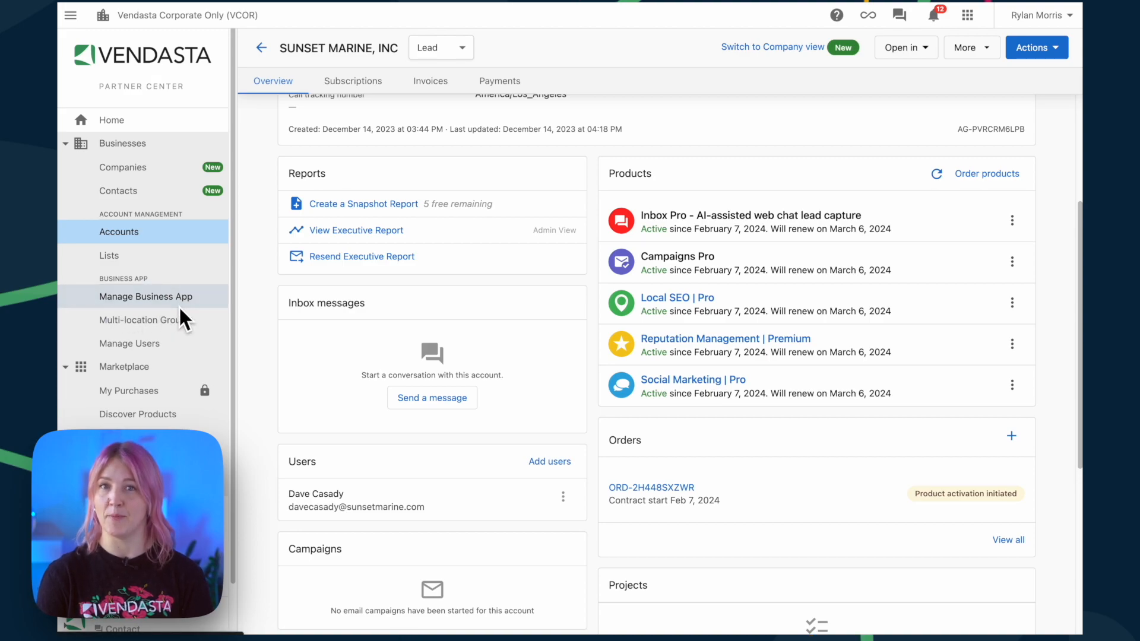
Step: From Manage Business App, enter the Amazing Stories account and begin adding users to it
click(144, 296)
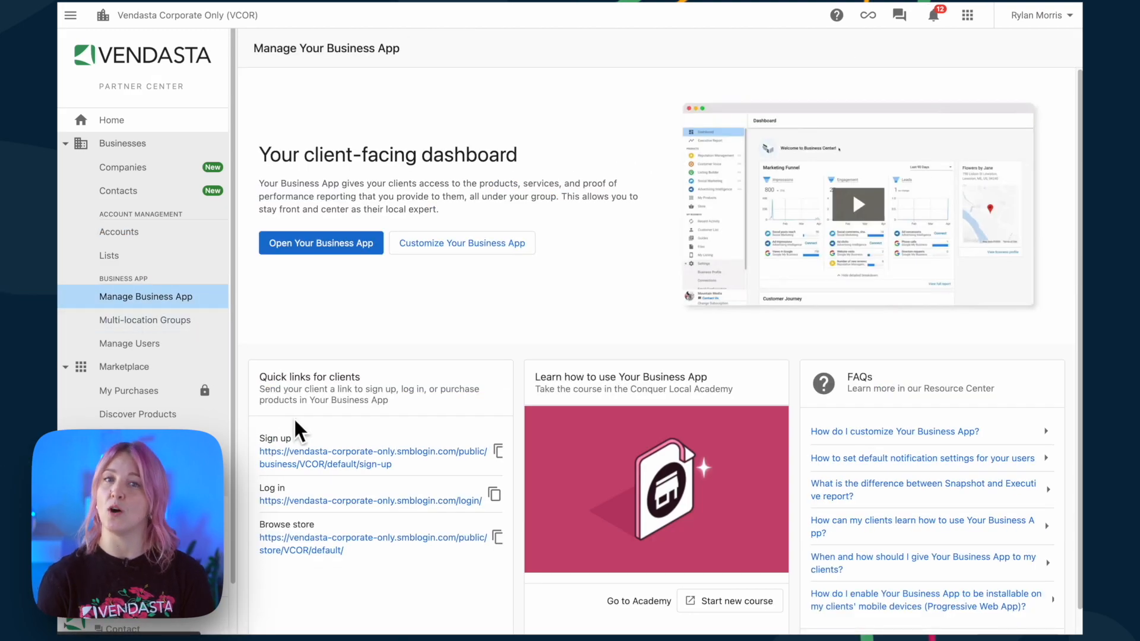
mouse_move(260, 525)
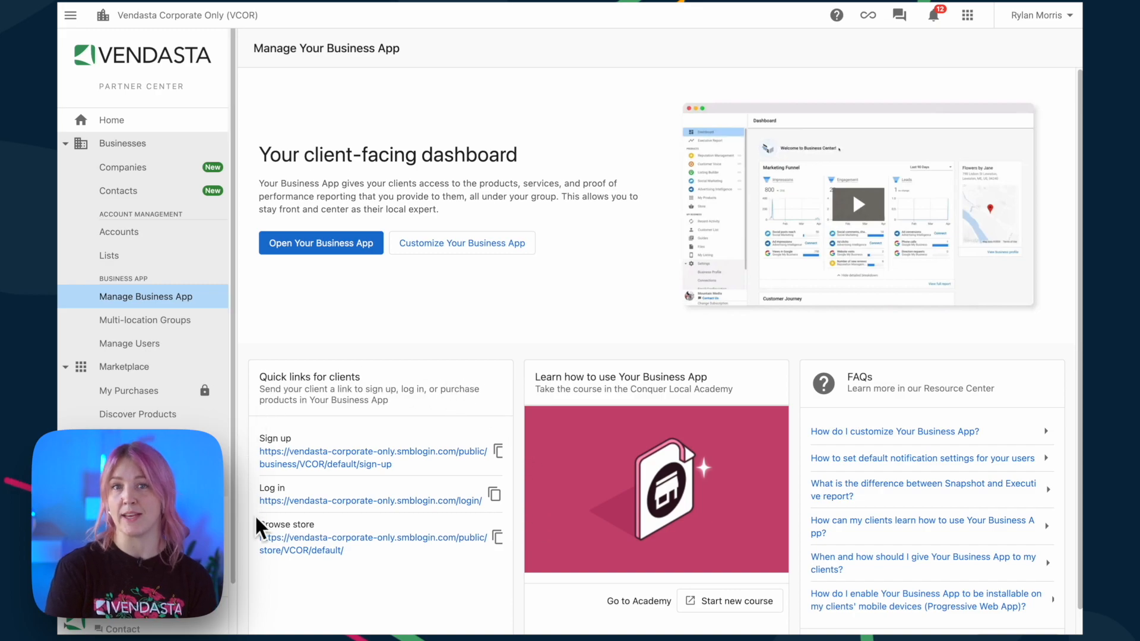
click(119, 231)
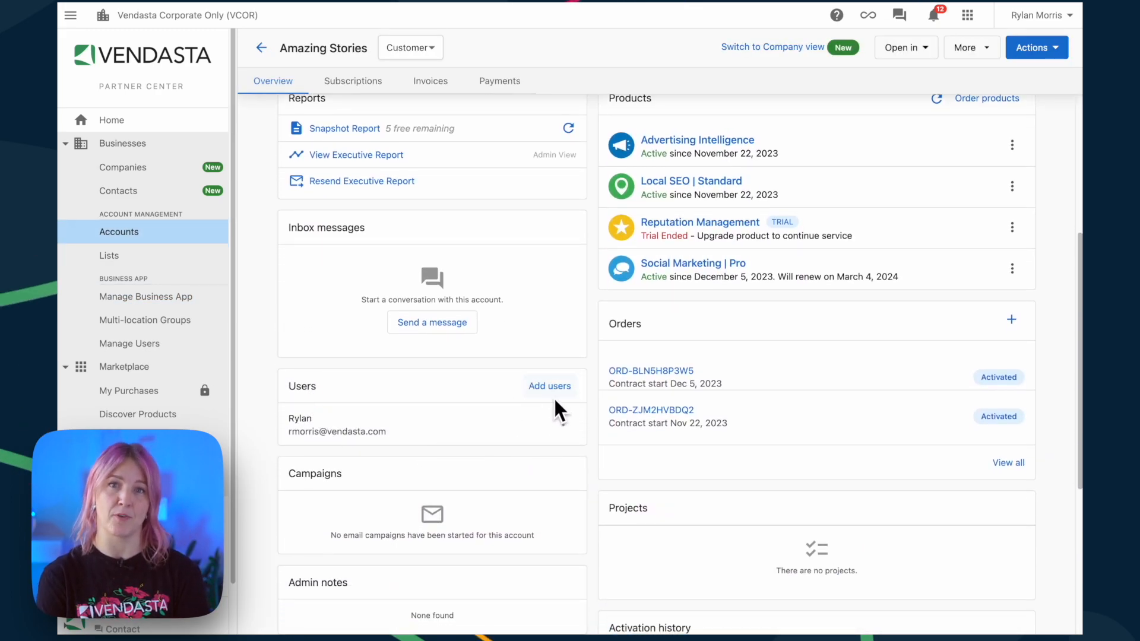
click(550, 386)
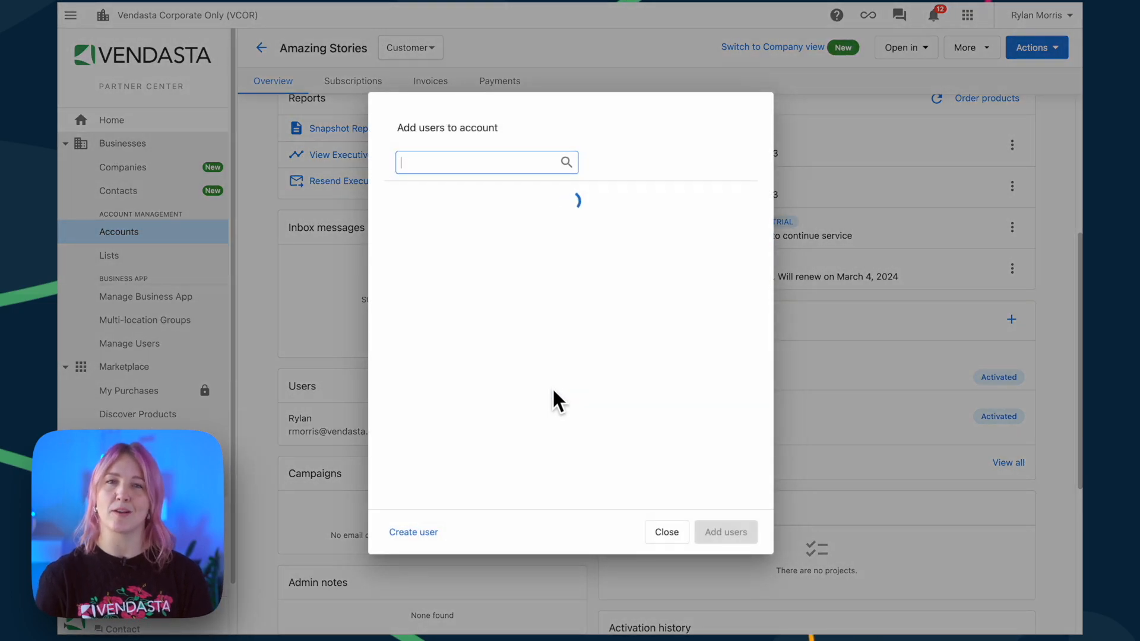